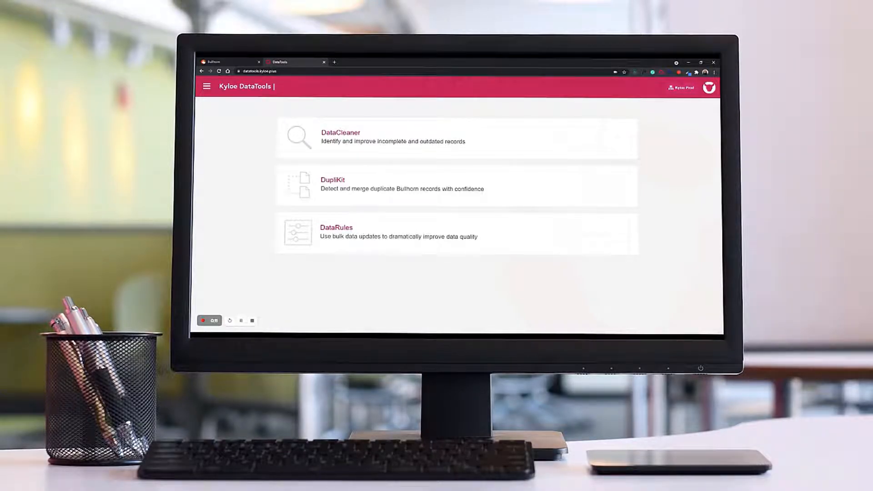
- Launch DataCleaner from the DataTools home page to search Candidate records
{"action": "left_click", "coordinate": [340, 136]}
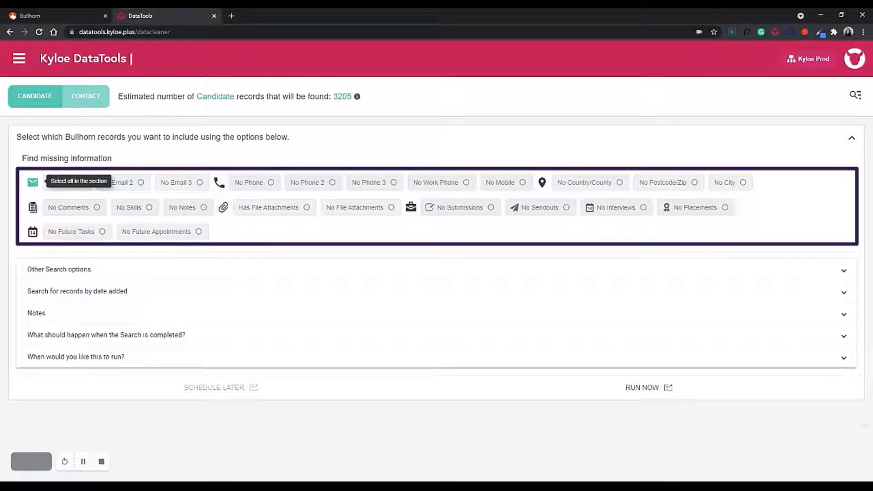
- Find candidates with no email, no phone and no file attachments, returning 2741 records
{"action": "left_click", "coordinate": [32, 182]}
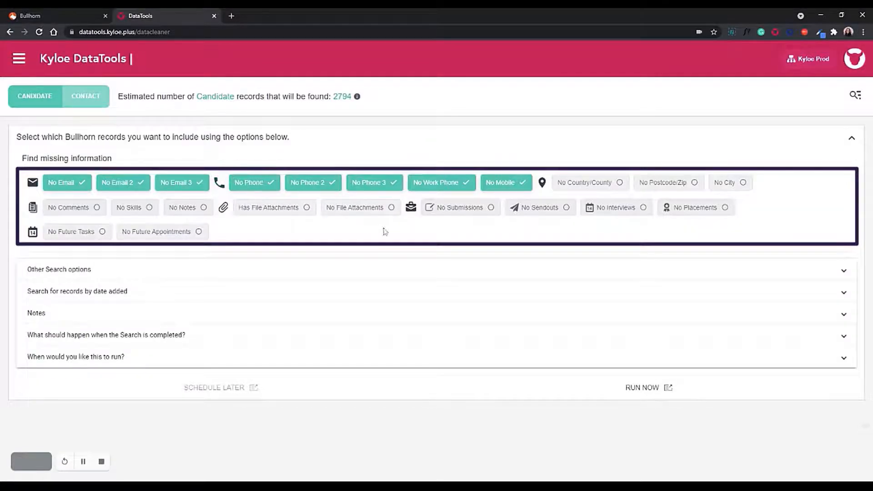
{"action": "left_click", "coordinate": [361, 208]}
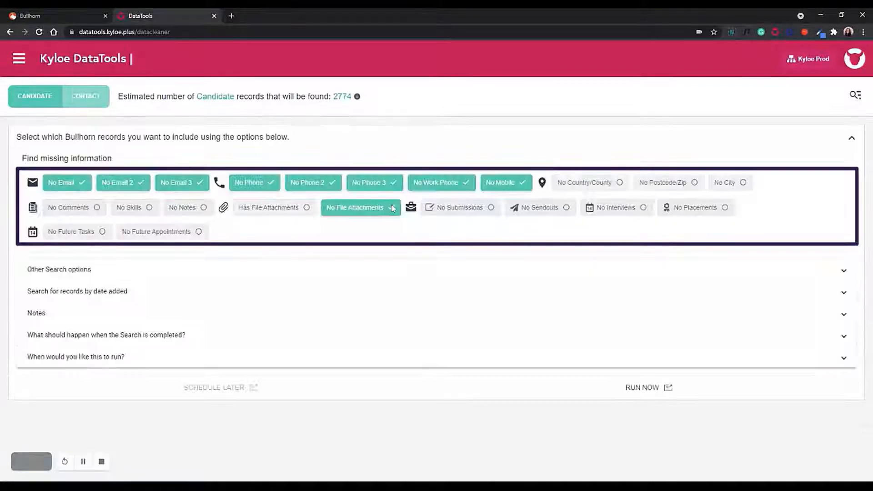
{"action": "left_click", "coordinate": [410, 207]}
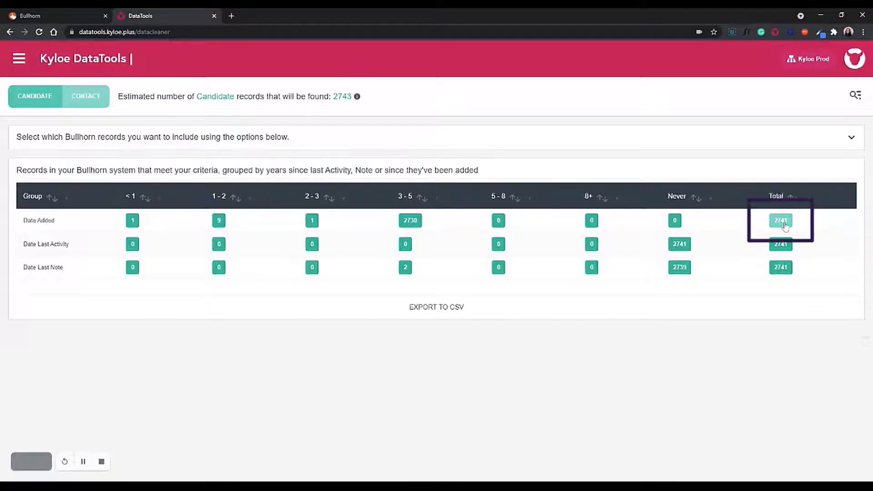
- Save all 2741 results as a Bullhorn tear sheet 'With Kyloe You Can...' and verify it in Hotlists
{"action": "left_click", "coordinate": [781, 220]}
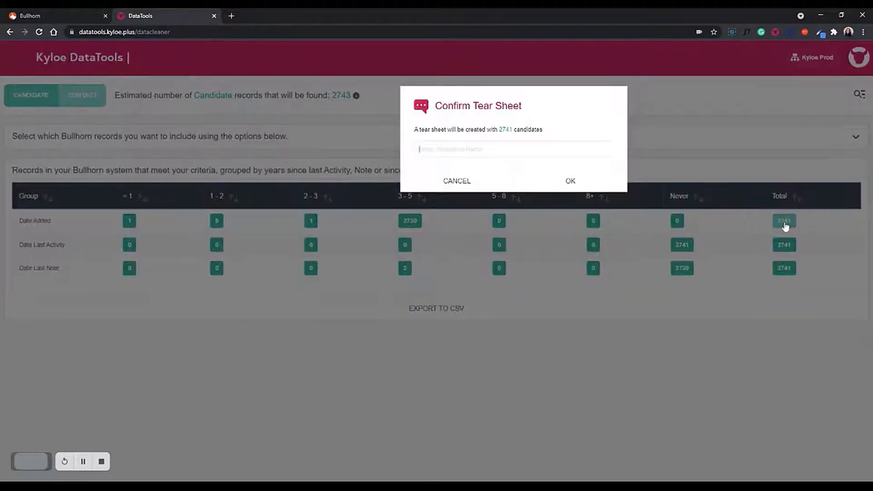
{"action": "type", "text": "With Kyloe You Can..."}
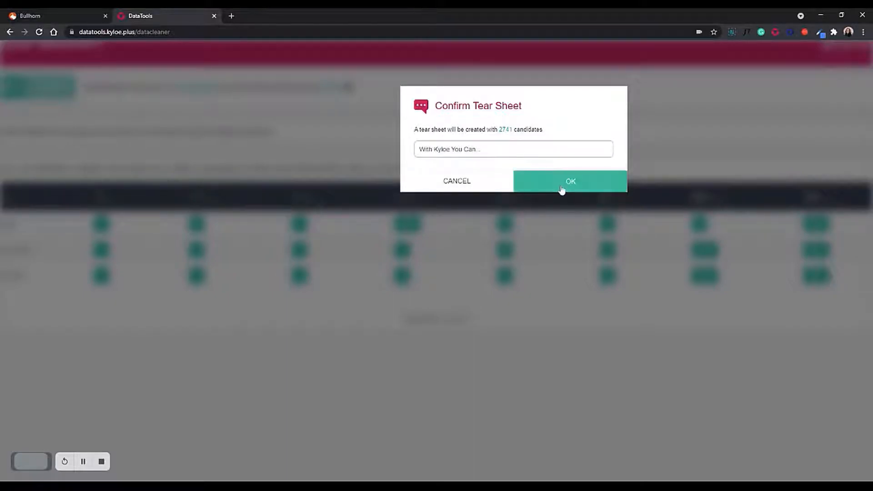
{"action": "left_click", "coordinate": [571, 181]}
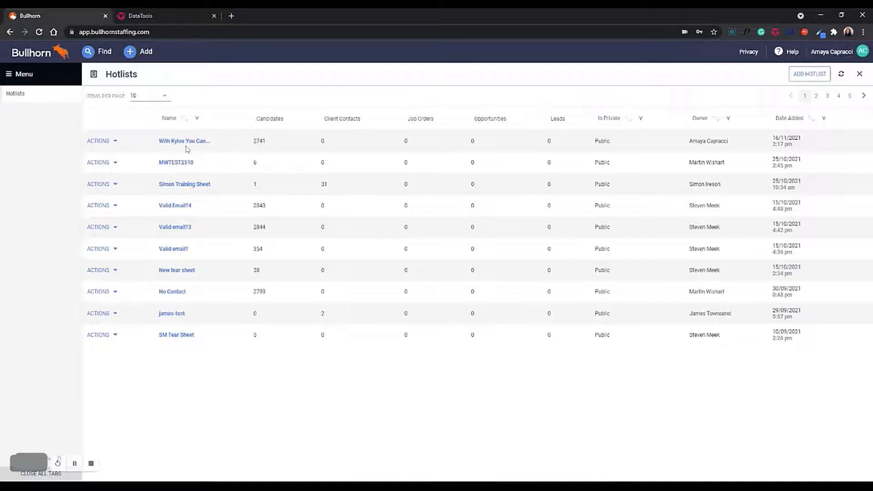
{"action": "left_click", "coordinate": [144, 14]}
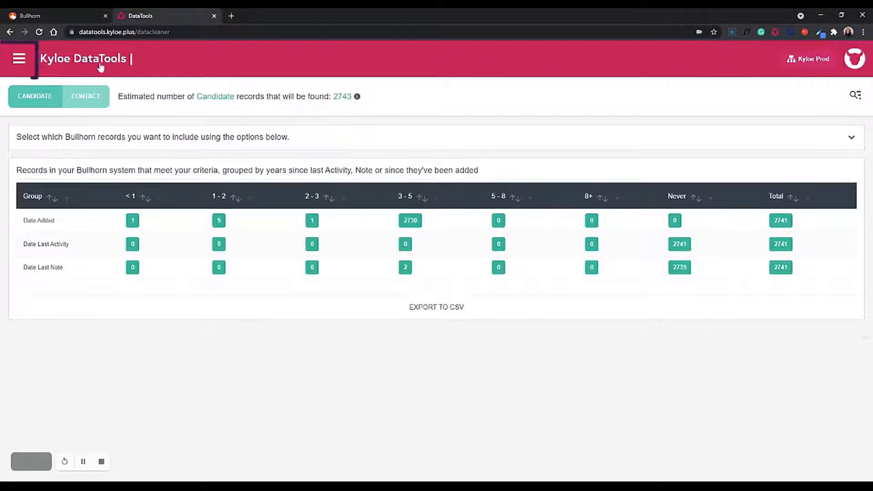
- In DataRules, add candidate rule 'Archive Candidates with No Information' filtered on the new hotlist
{"action": "left_click", "coordinate": [18, 58]}
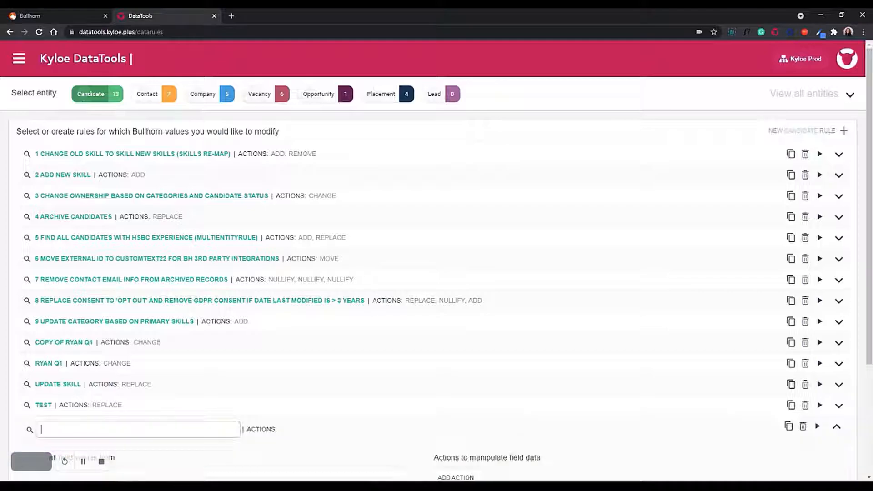
{"action": "type", "text": "Archive Candidates with No Information"}
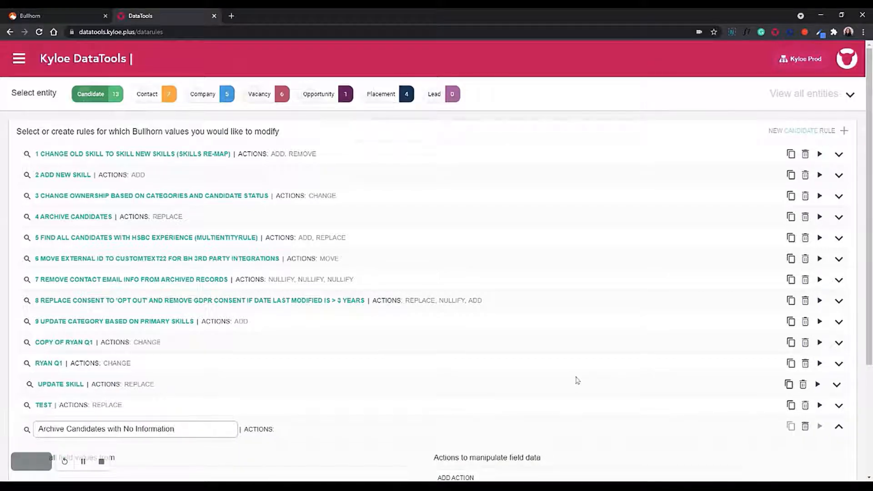
{"action": "scroll", "scroll_direction": "down", "scroll_amount": 3}
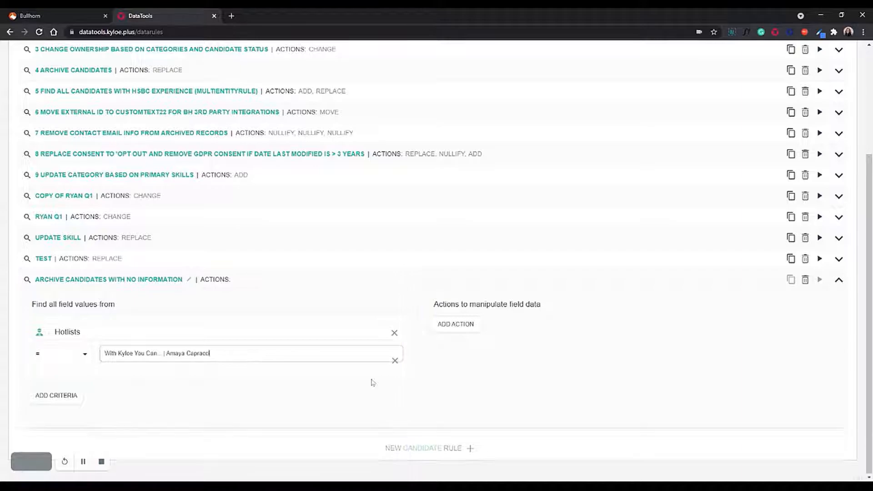
- Add a Replace value action on the Status field and save the rule
{"action": "left_click", "coordinate": [456, 323]}
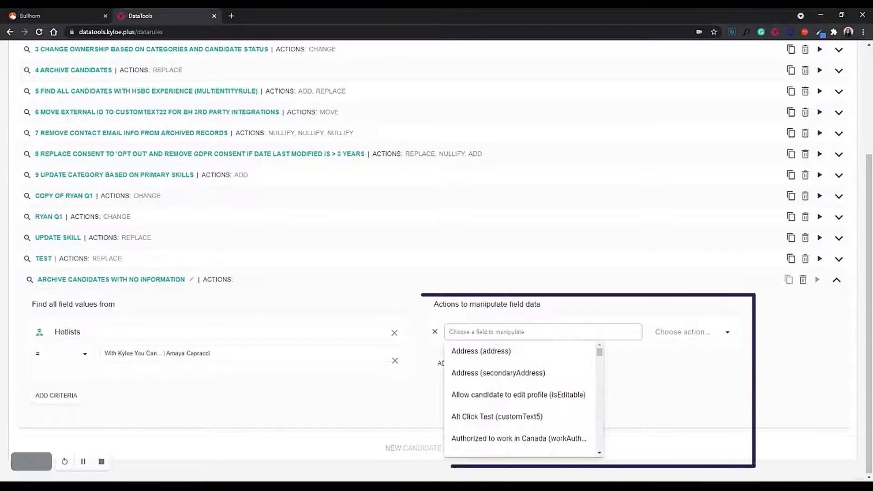
{"action": "type", "text": "stal"}
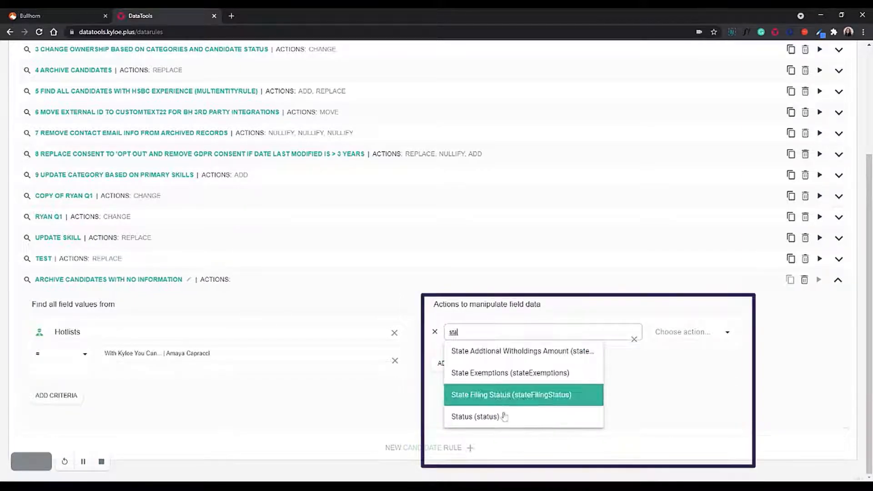
{"action": "left_click", "coordinate": [475, 416]}
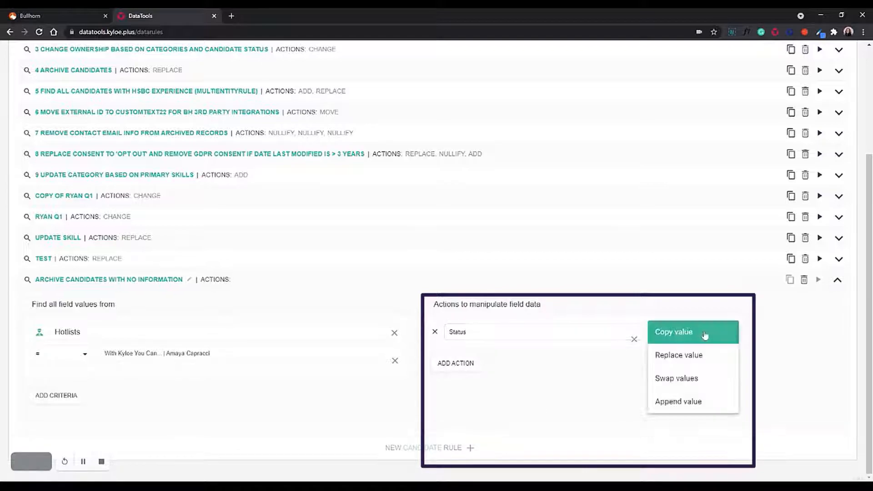
{"action": "left_click", "coordinate": [678, 355]}
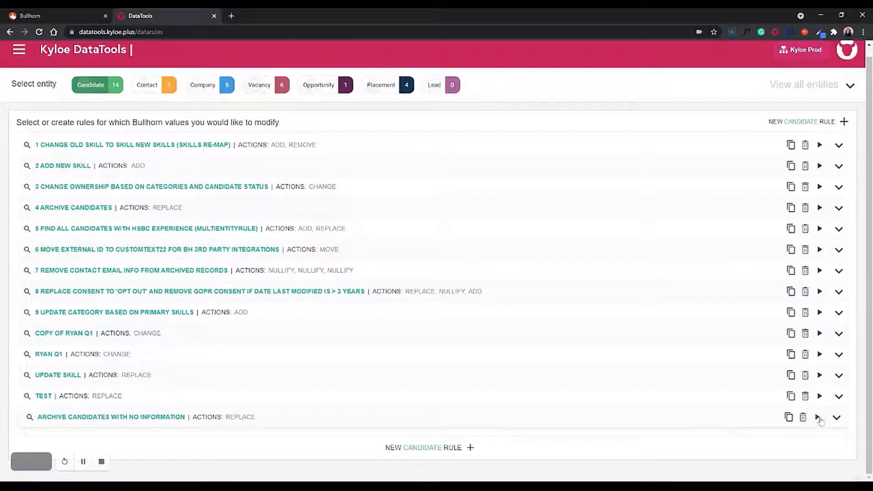
- Run the rule and apply changes to Bullhorn, archiving 2741 of 2741 candidates
{"action": "left_click", "coordinate": [837, 418]}
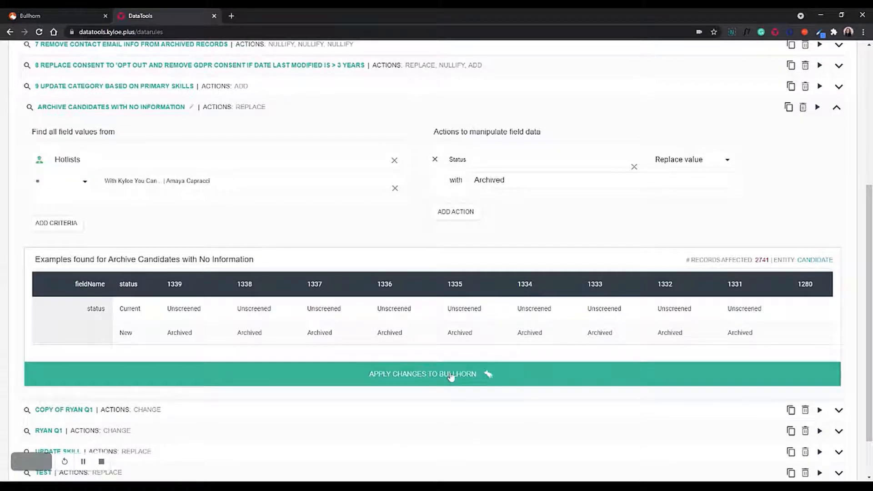
{"action": "left_click", "coordinate": [451, 374]}
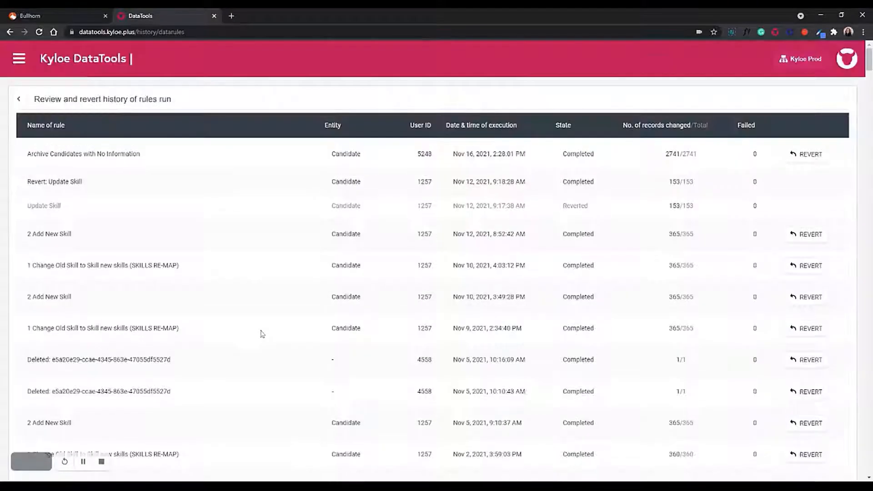